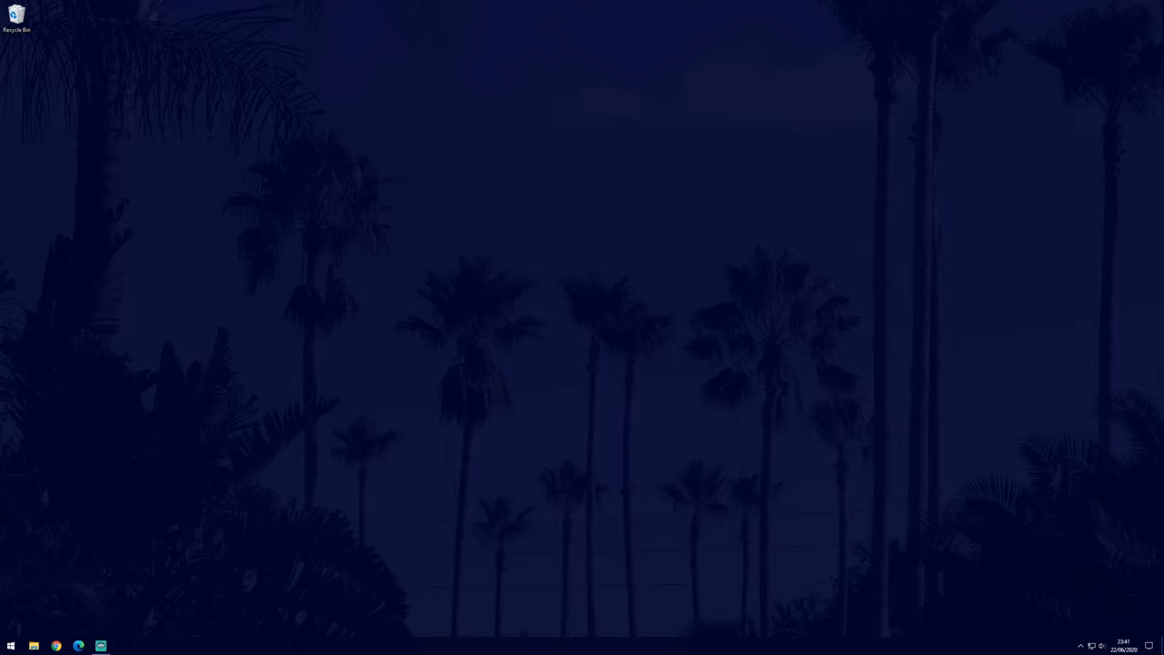
Launch Device Manager from the Start button's context menu
click(11, 646)
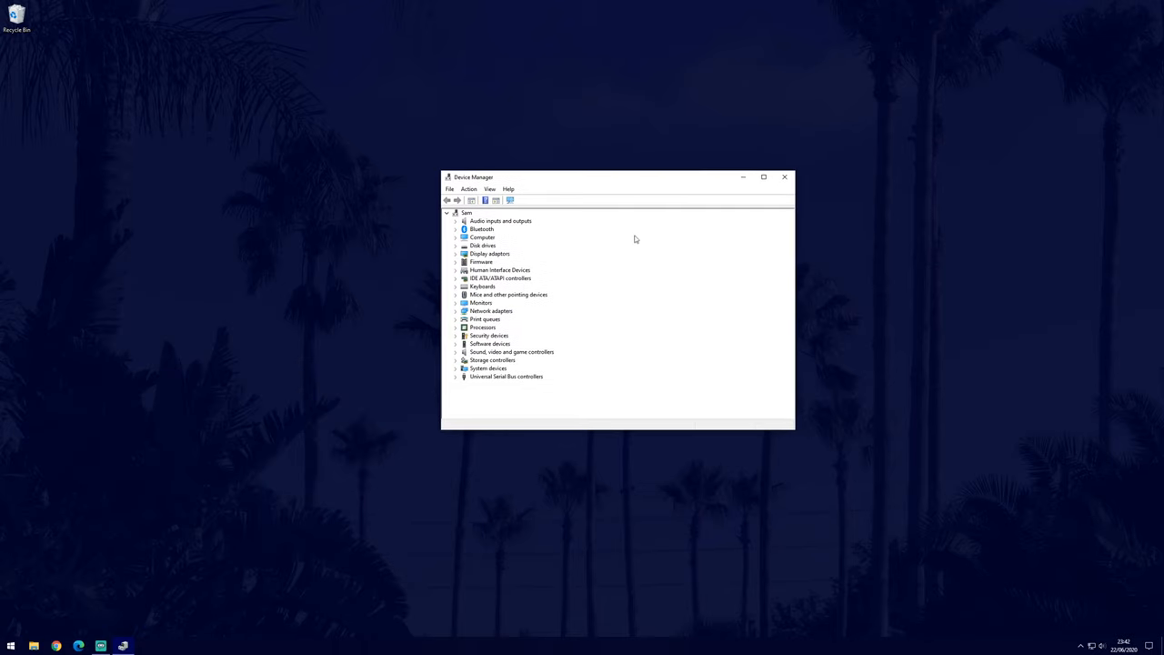
Expand Mice and other pointing devices and select the HID-compliant mouse
click(507, 295)
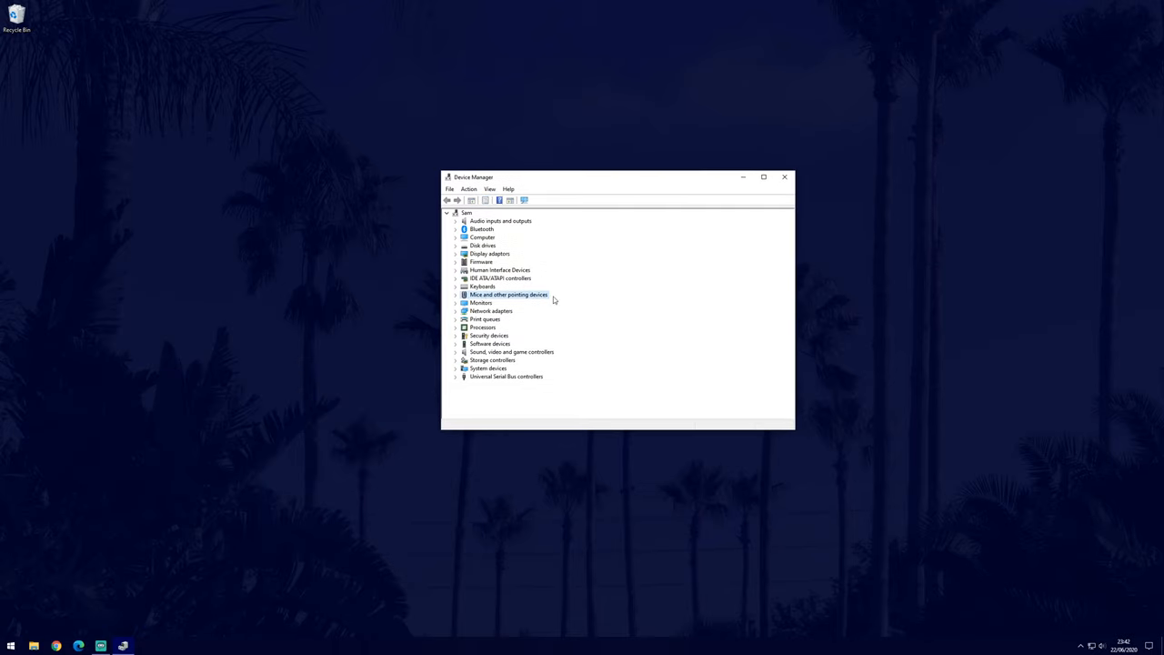
click(455, 294)
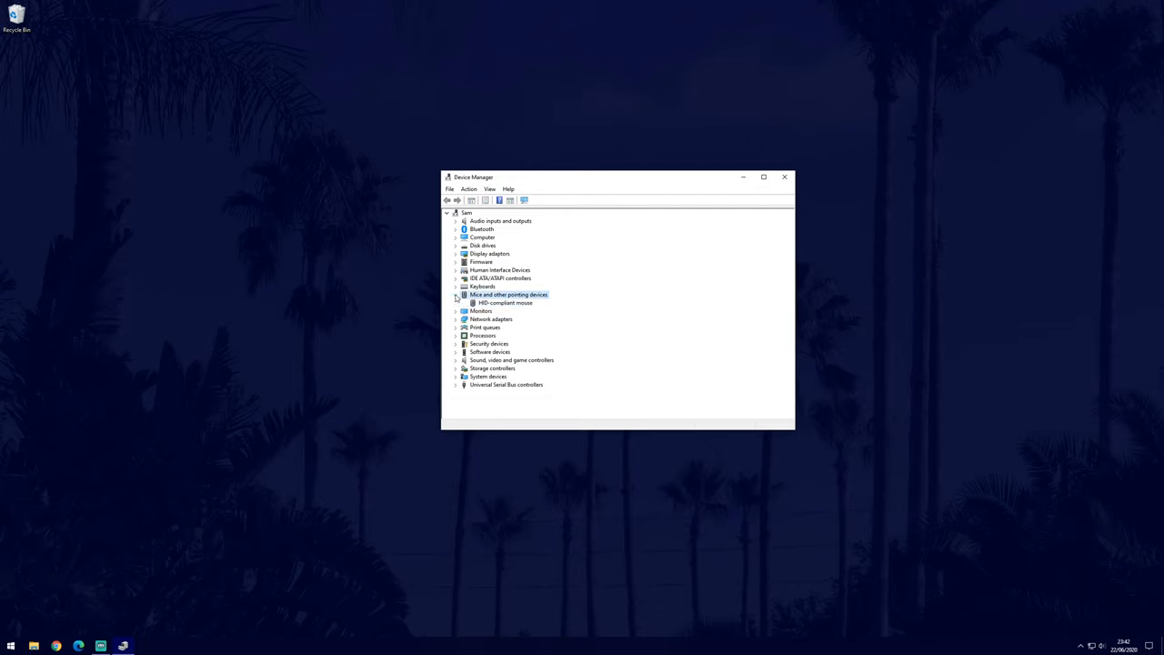
click(505, 302)
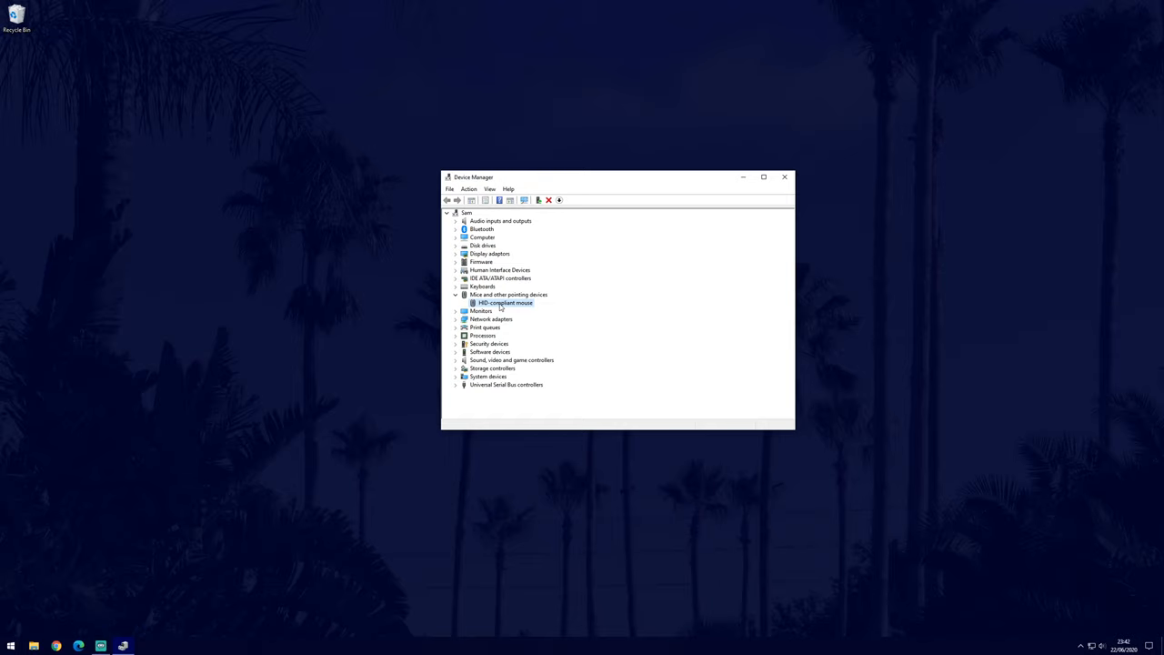
Update the HID-compliant mouse driver via automatic search, confirming the best driver is already installed
double_click(505, 302)
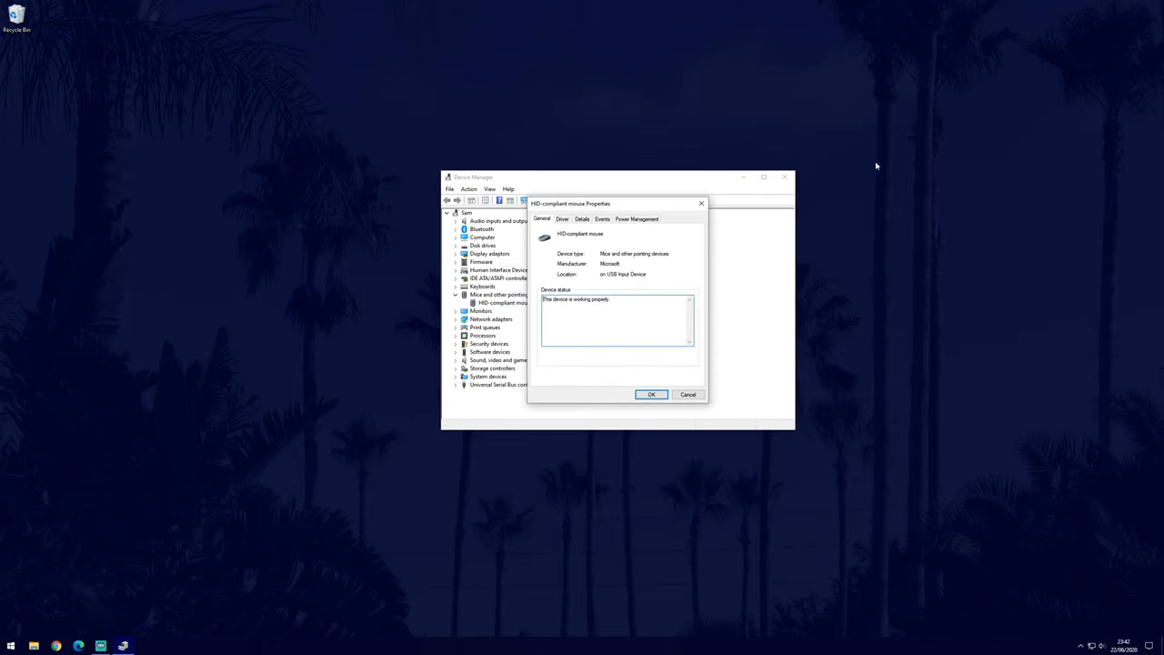
click(562, 218)
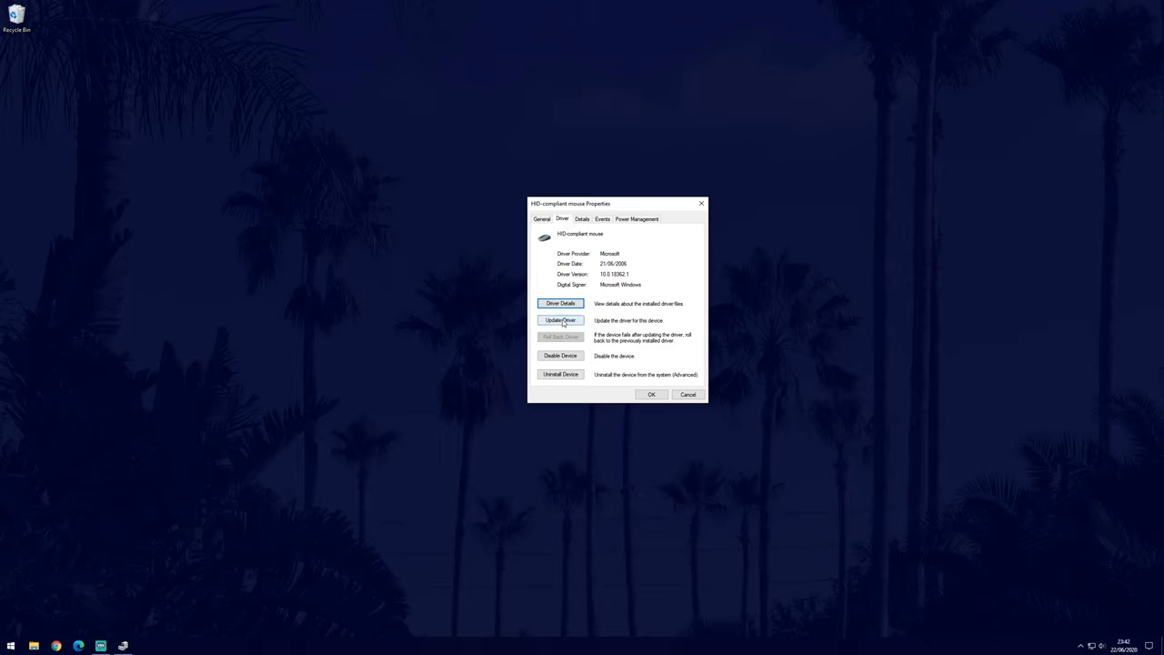
click(560, 320)
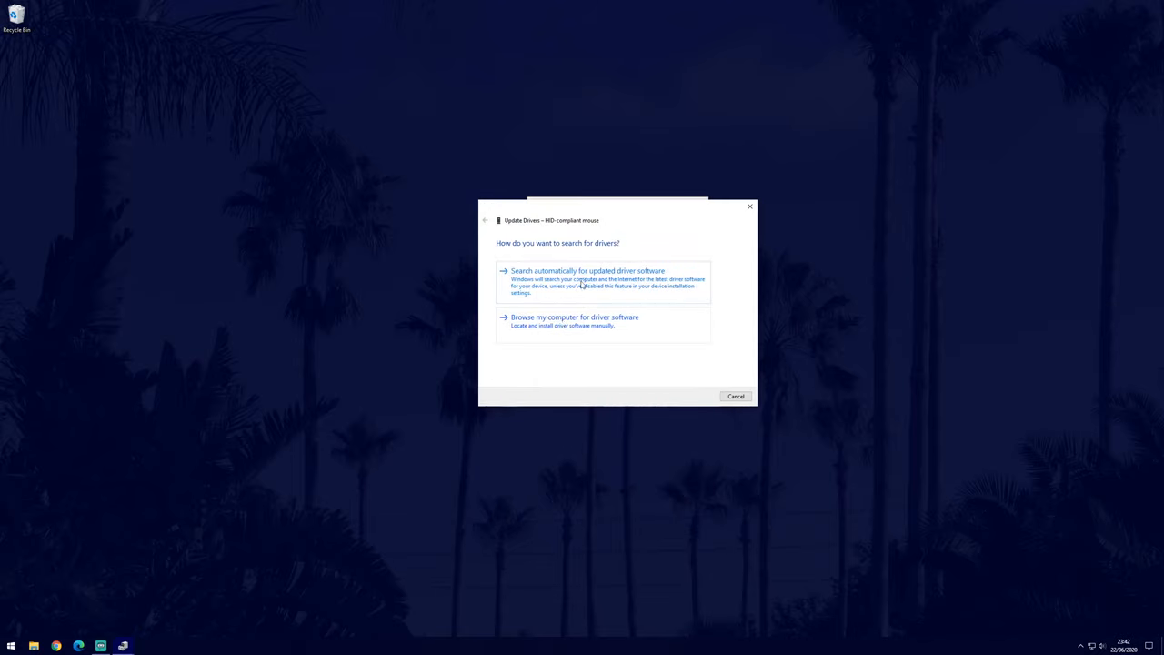
click(586, 280)
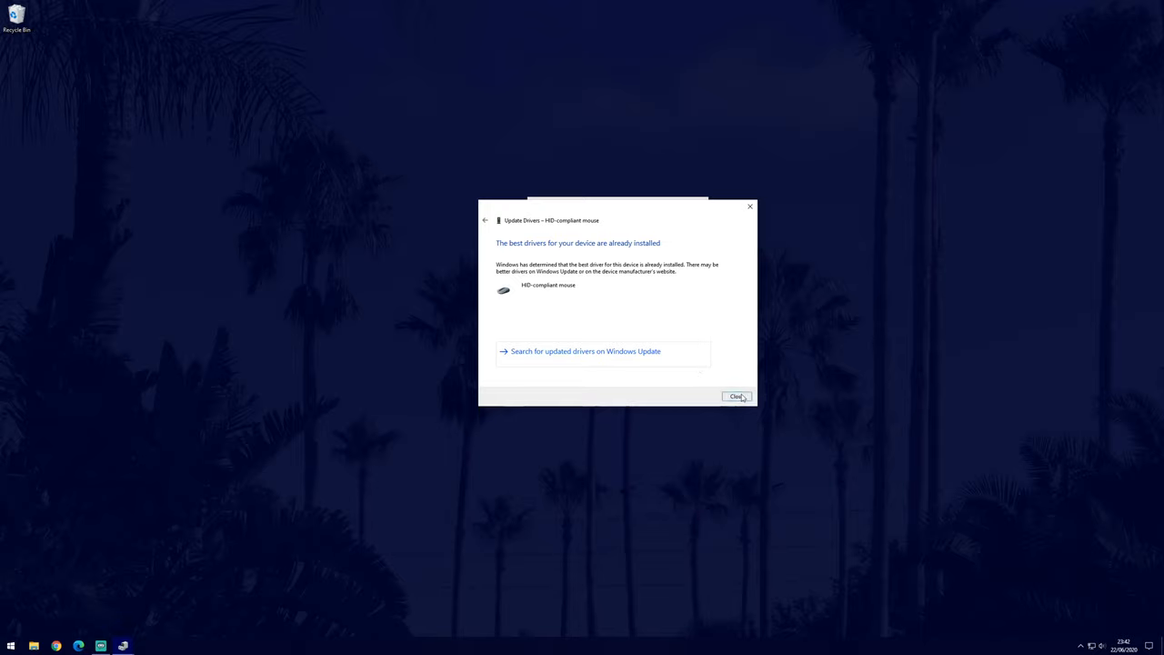
click(737, 396)
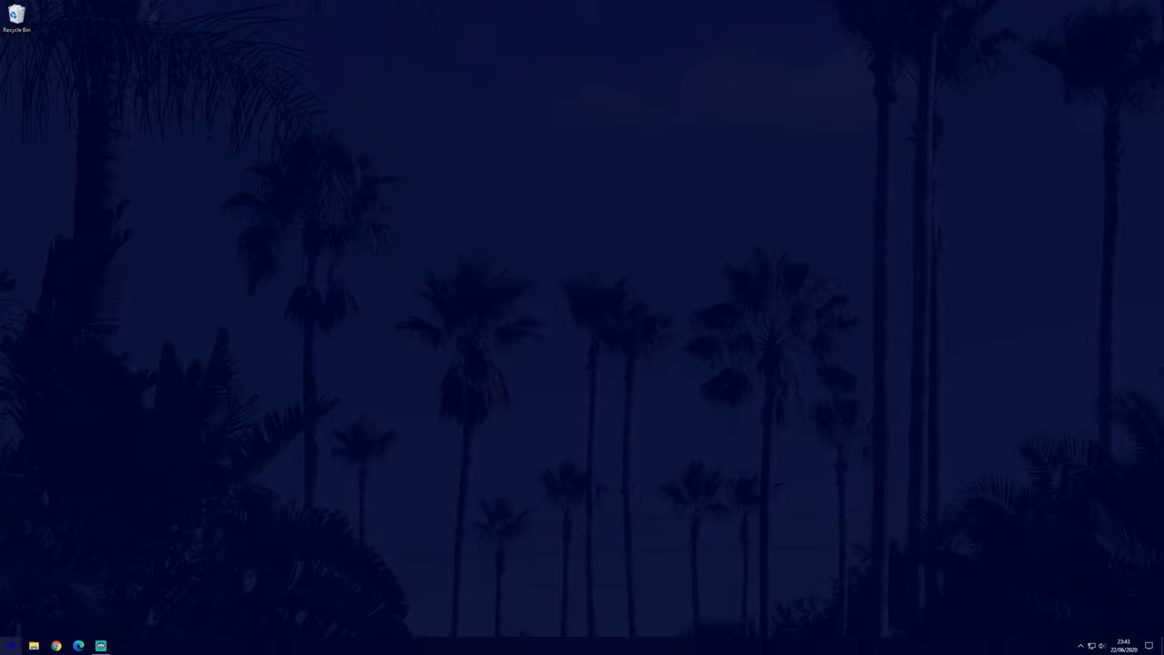
Reach the Mouse page under Devices in Windows Settings
click(11, 645)
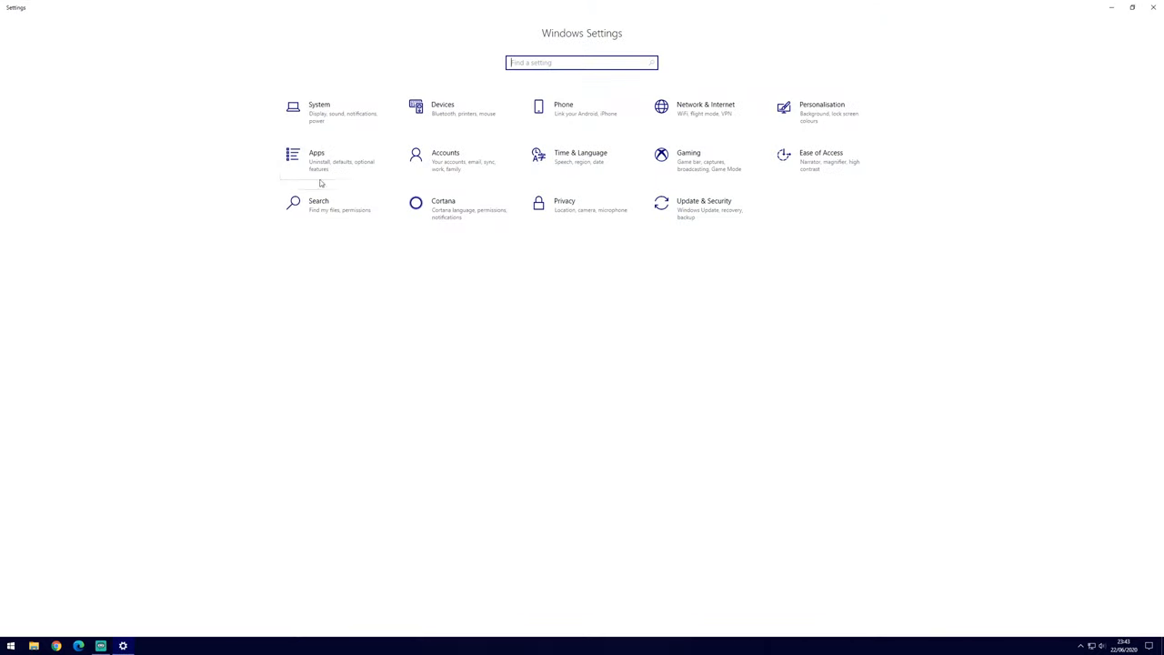
click(442, 109)
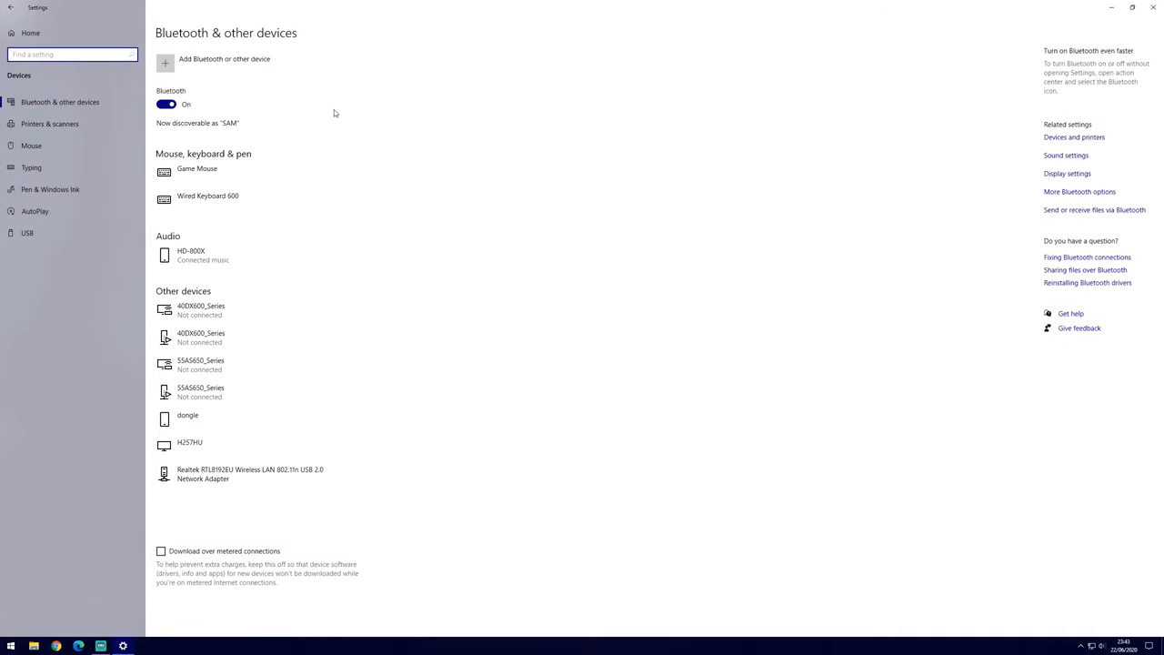
click(31, 146)
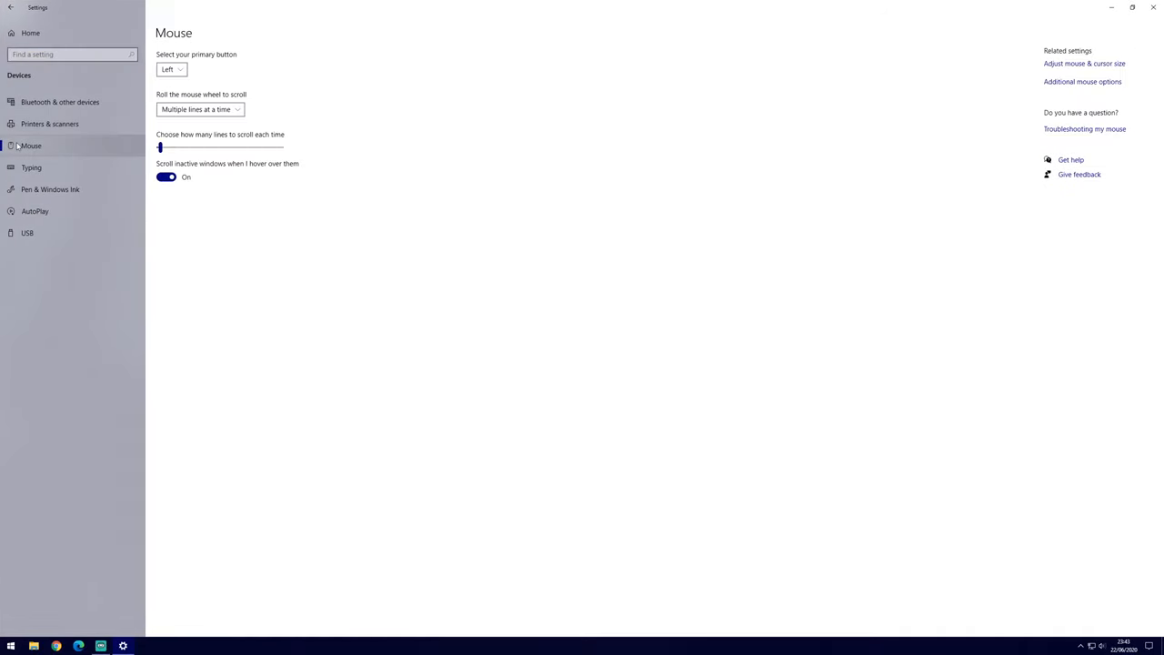
mouse_move(306, 146)
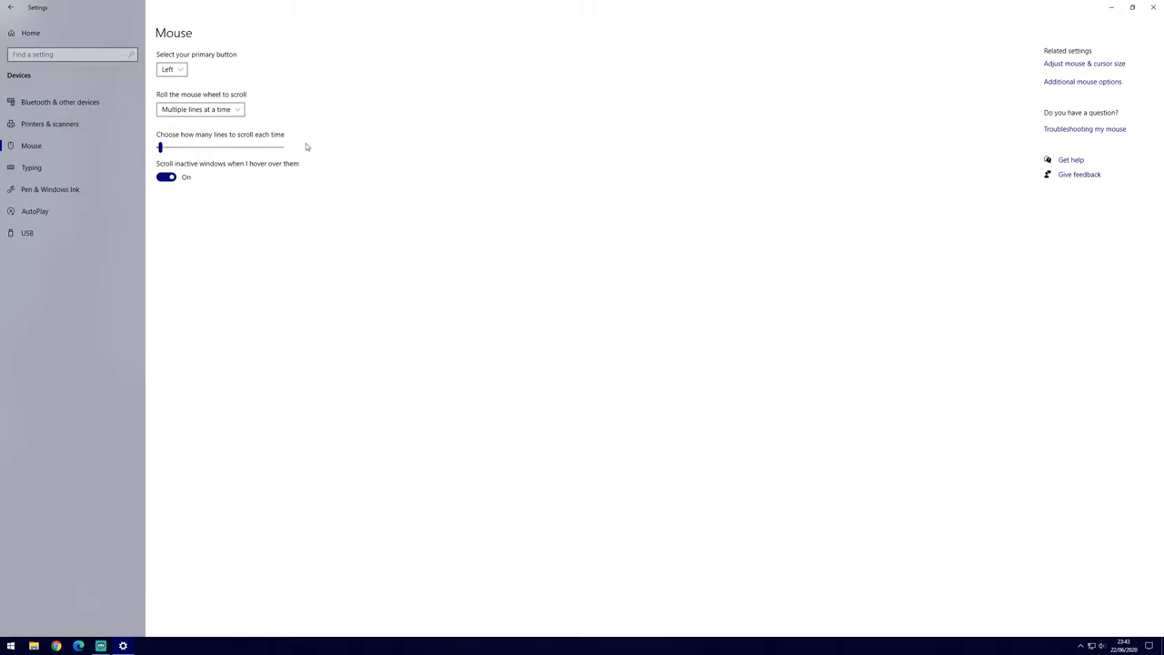
mouse_move(209, 109)
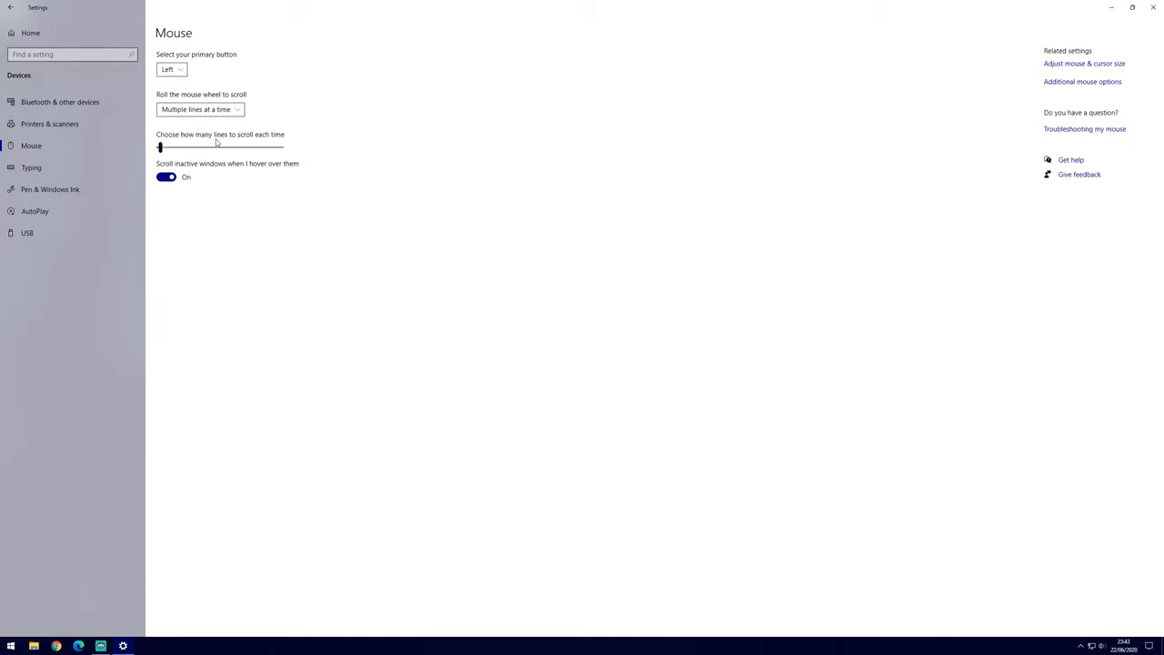
mouse_move(407, 264)
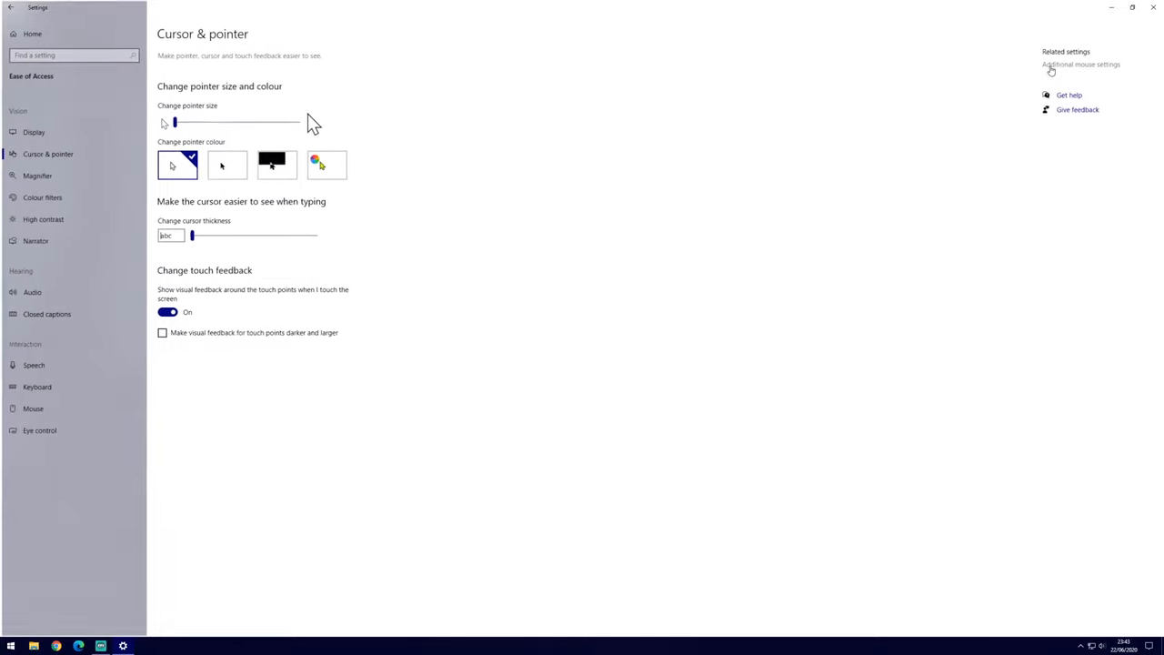
mouse_move(750, 105)
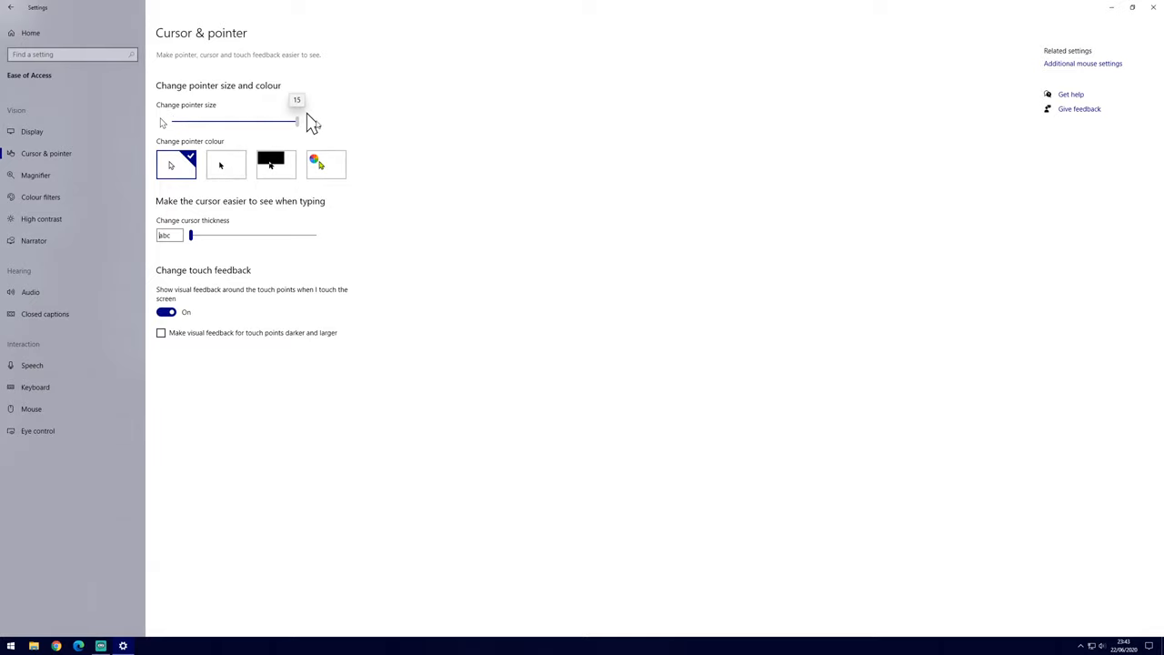
Set the smallest pointer size with a custom dark blue pointer colour, then return to the Mouse page
drag(294, 120, 172, 120)
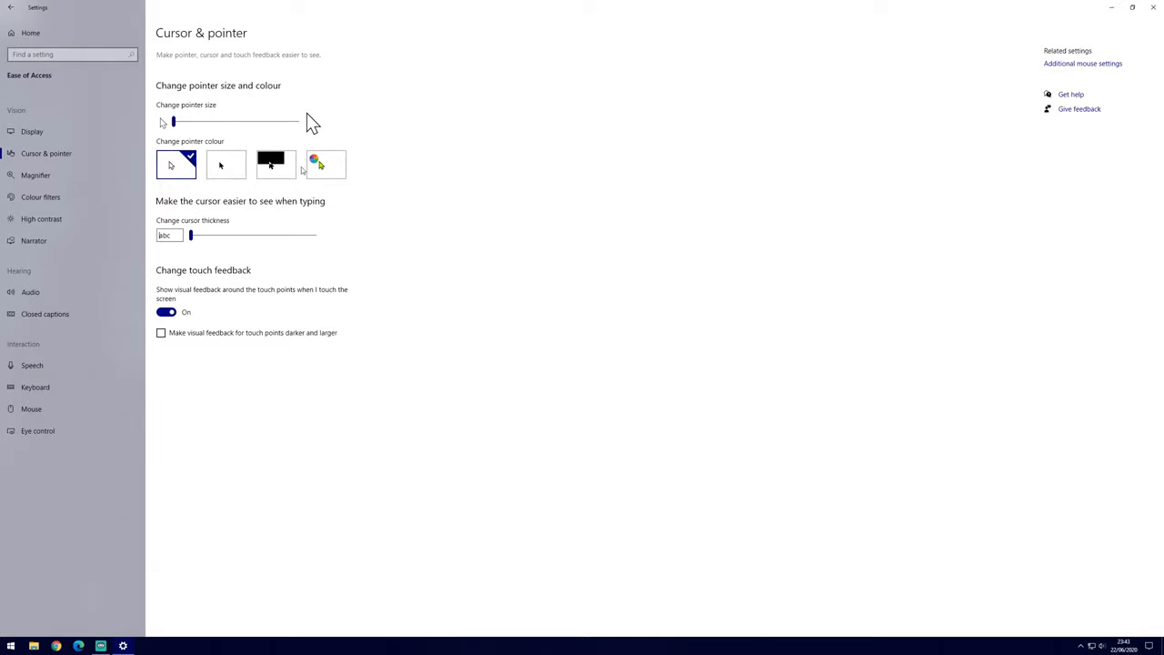
click(324, 164)
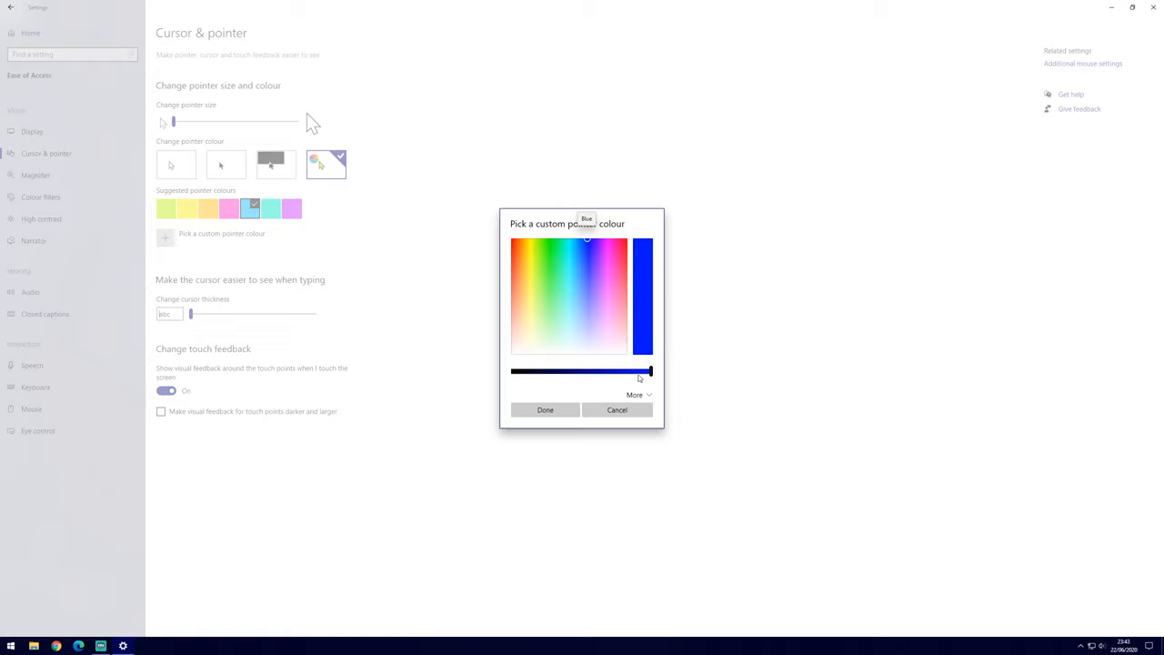
drag(647, 371, 550, 372)
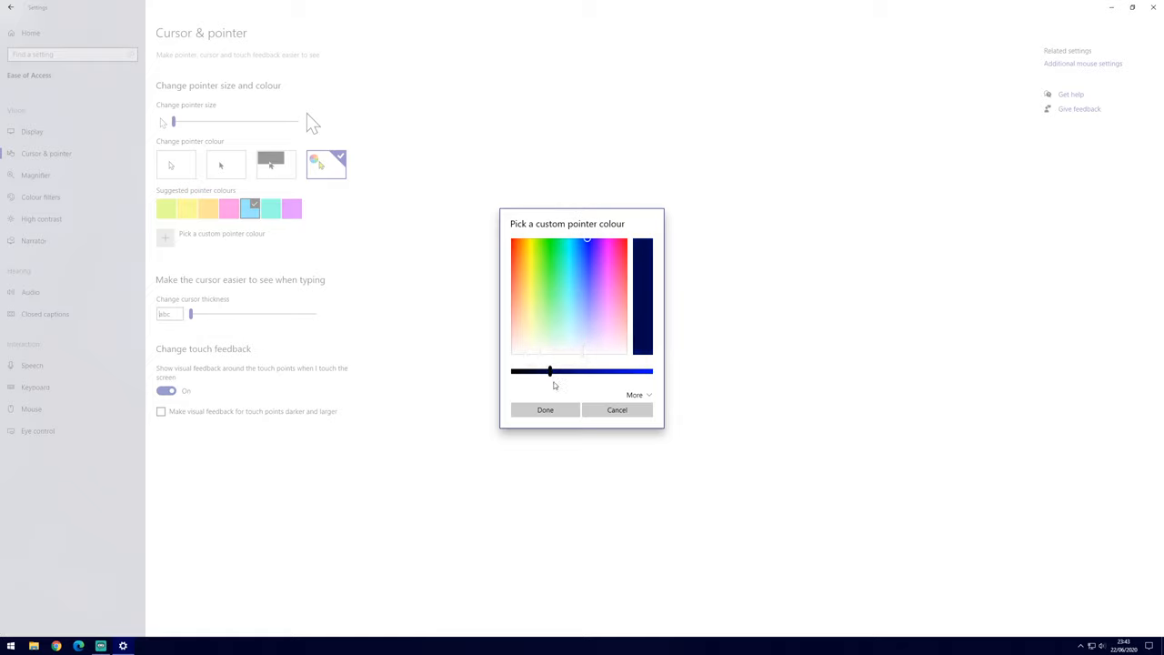
click(546, 409)
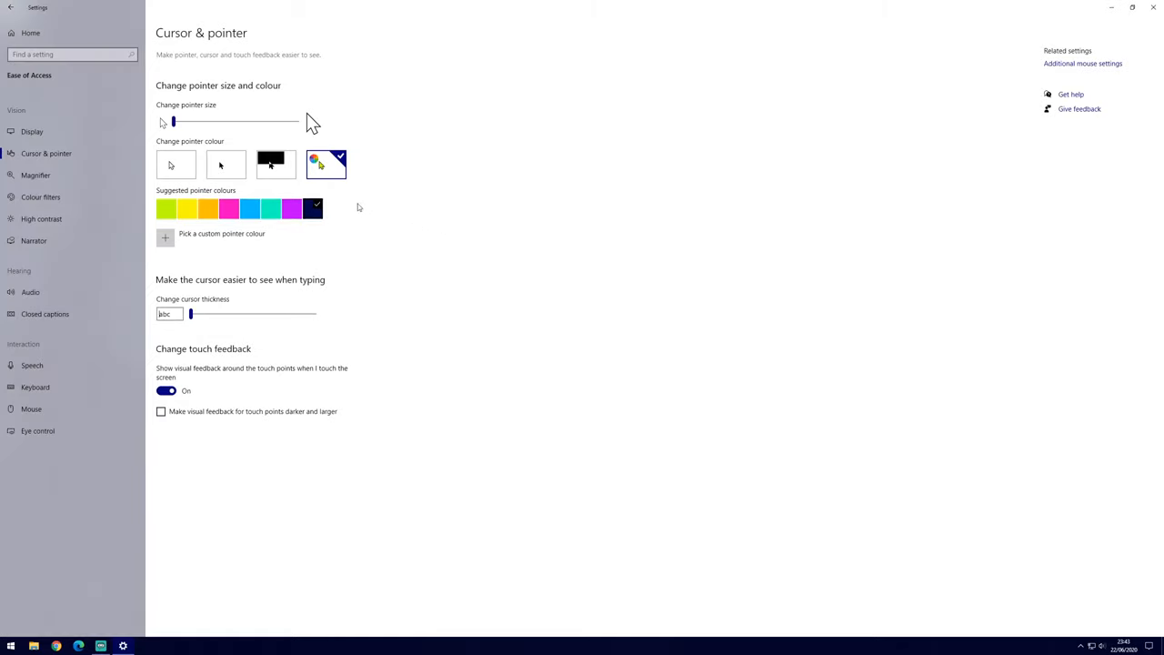
click(175, 164)
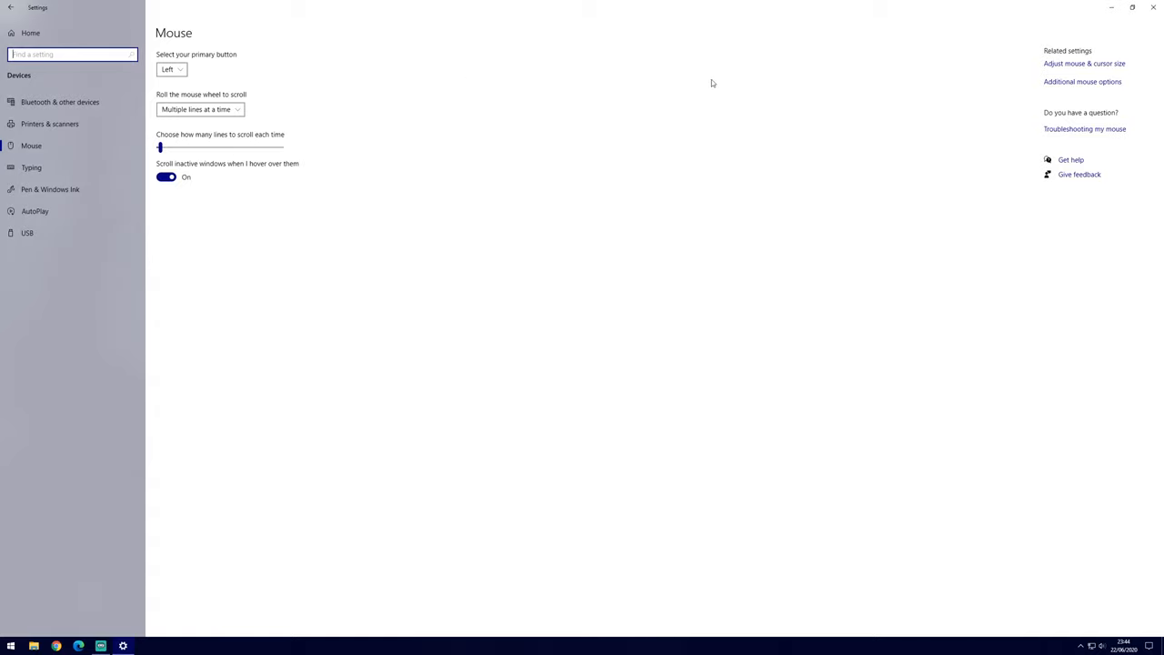
mouse_move(1103, 87)
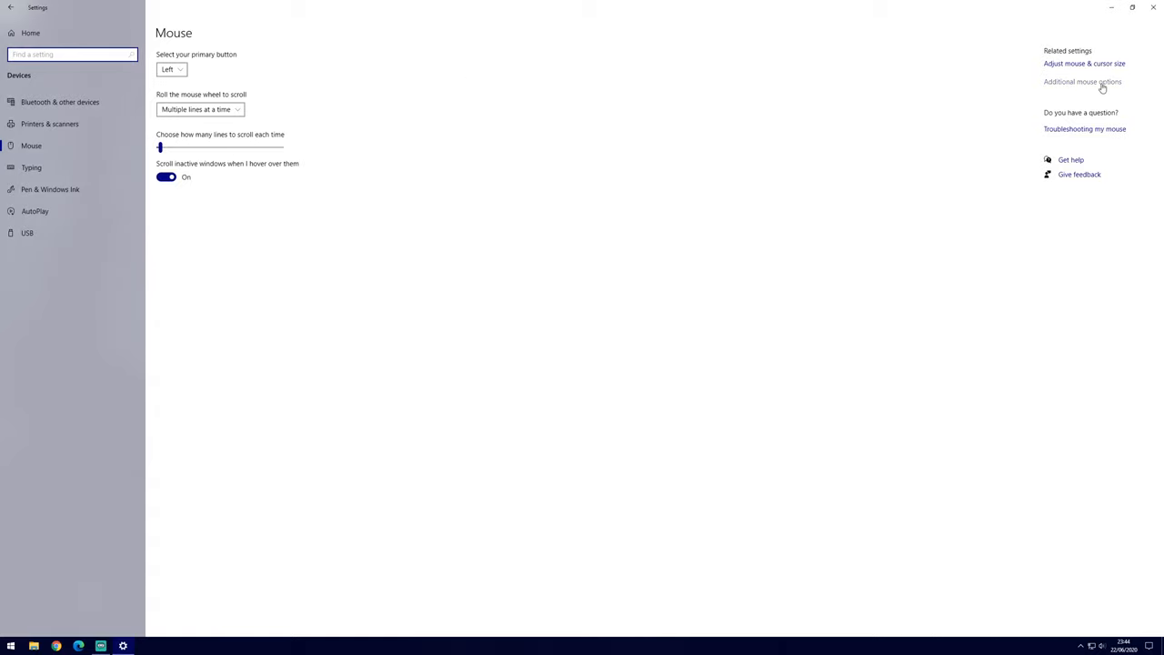
Bring up Mouse Properties via Additional mouse options and show its Pointers scheme list
click(1083, 81)
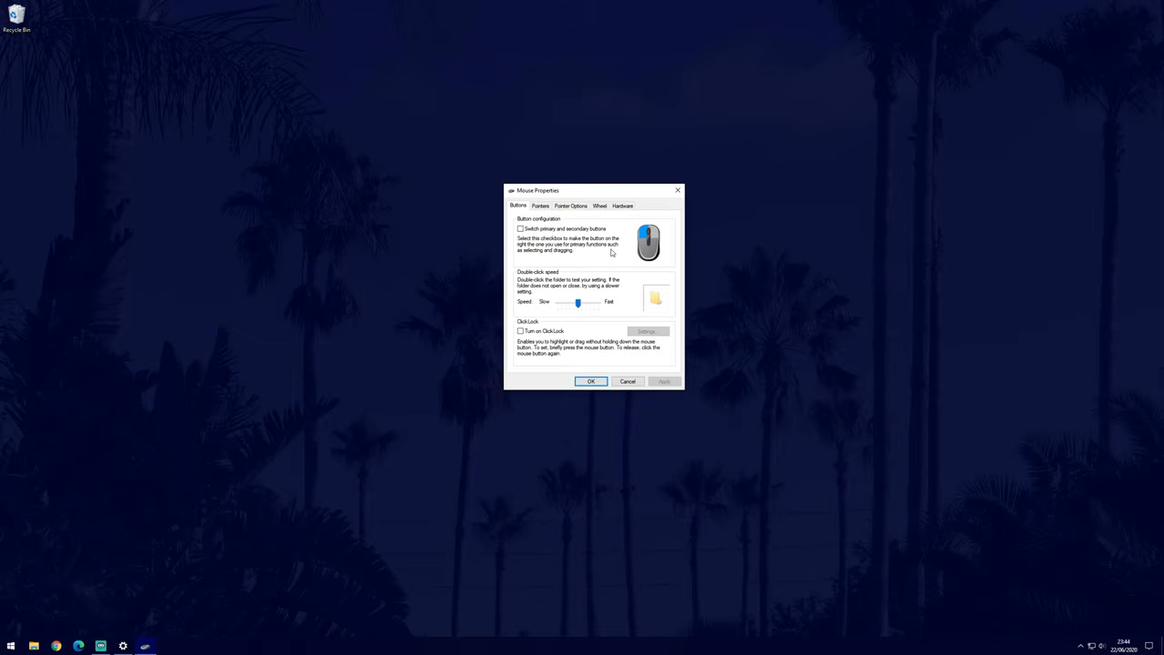
mouse_move(549, 211)
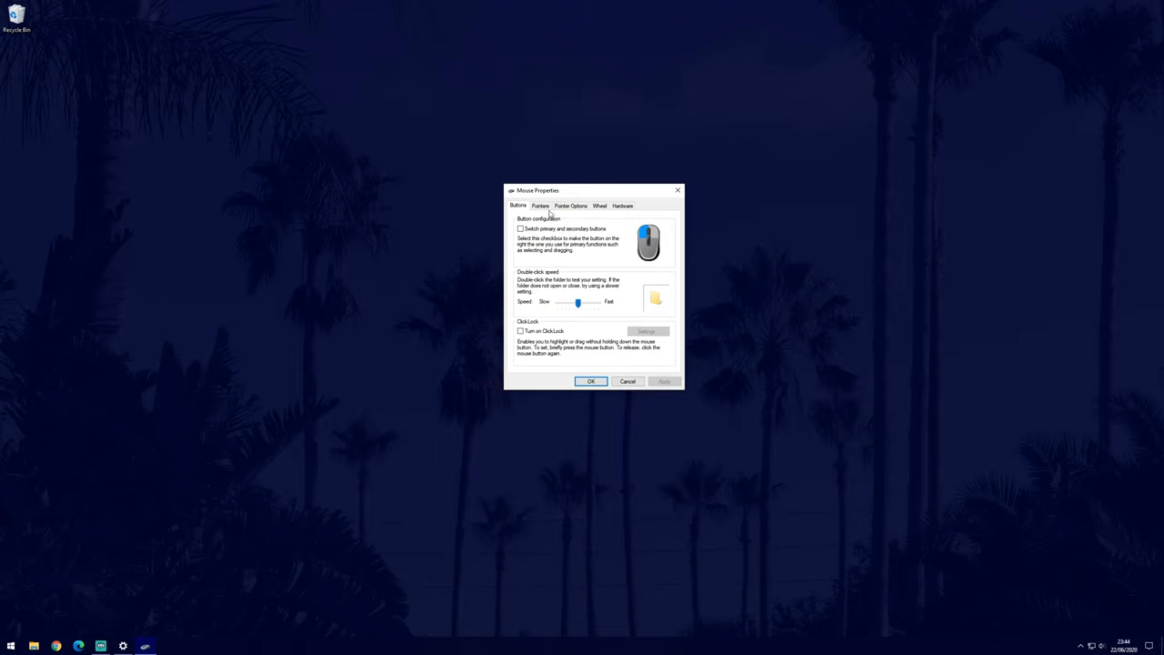
click(542, 205)
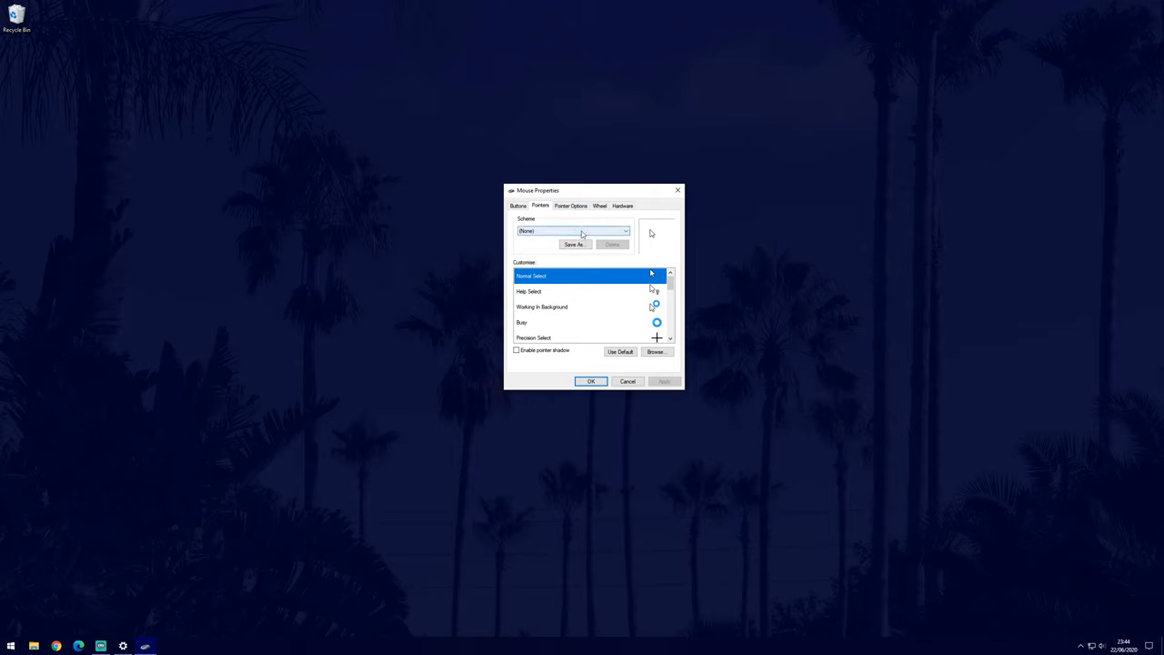
Review the Pointer Options and Wheel settings, then confirm with OK to close Mouse Properties
click(626, 229)
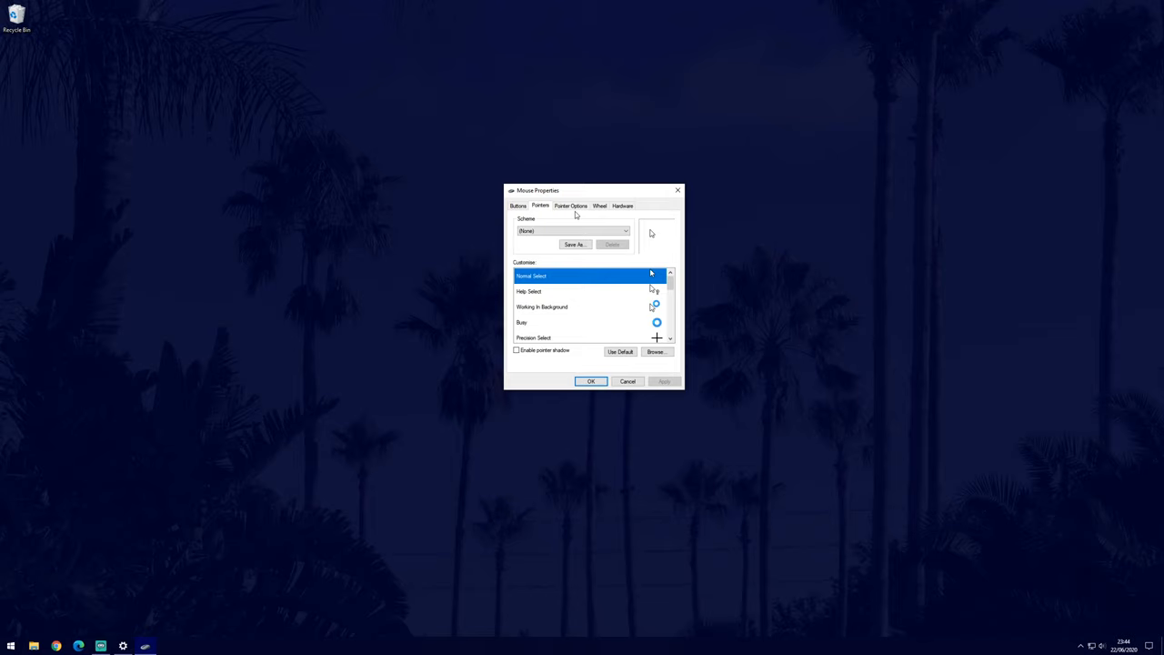
click(572, 206)
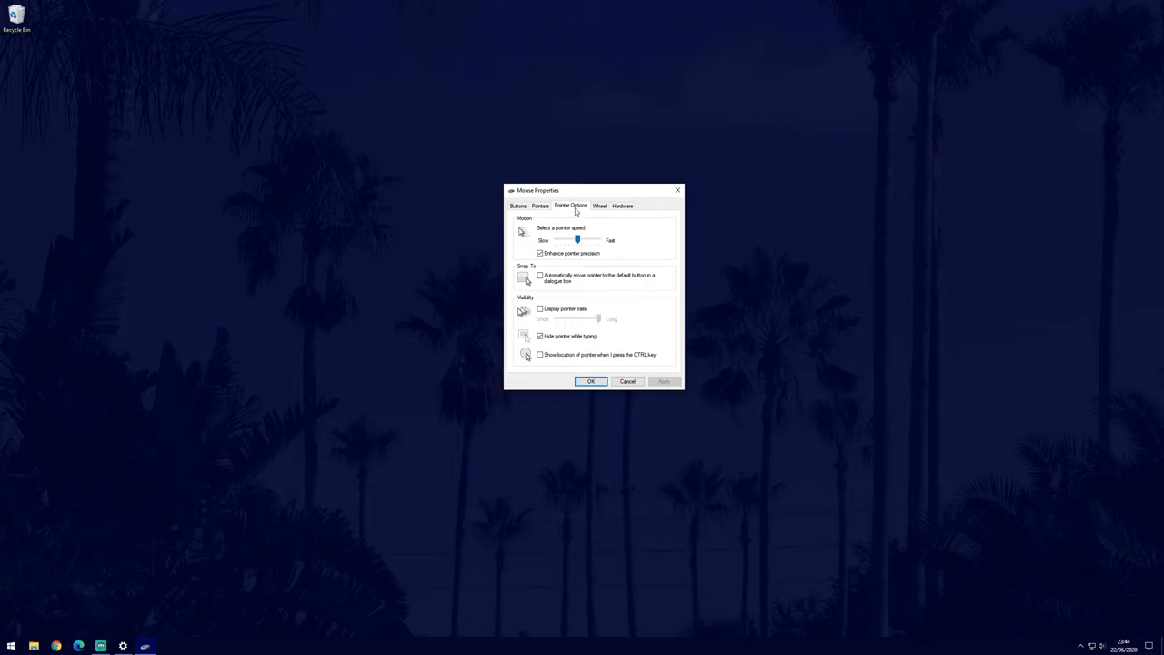
mouse_move(655, 249)
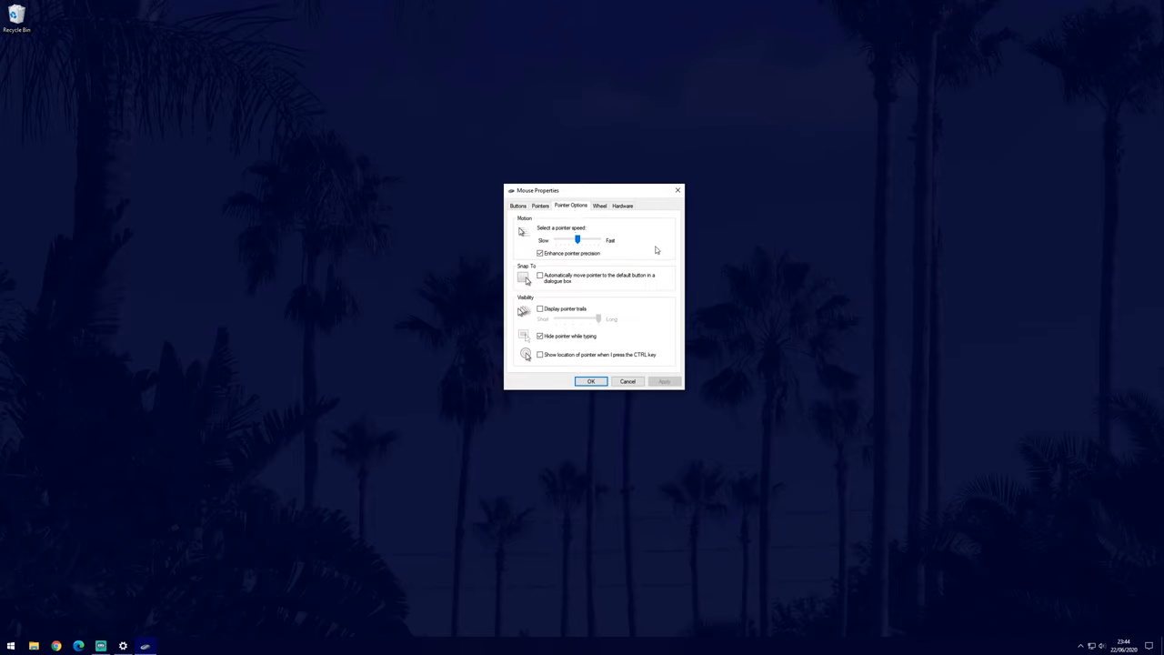
mouse_move(617, 247)
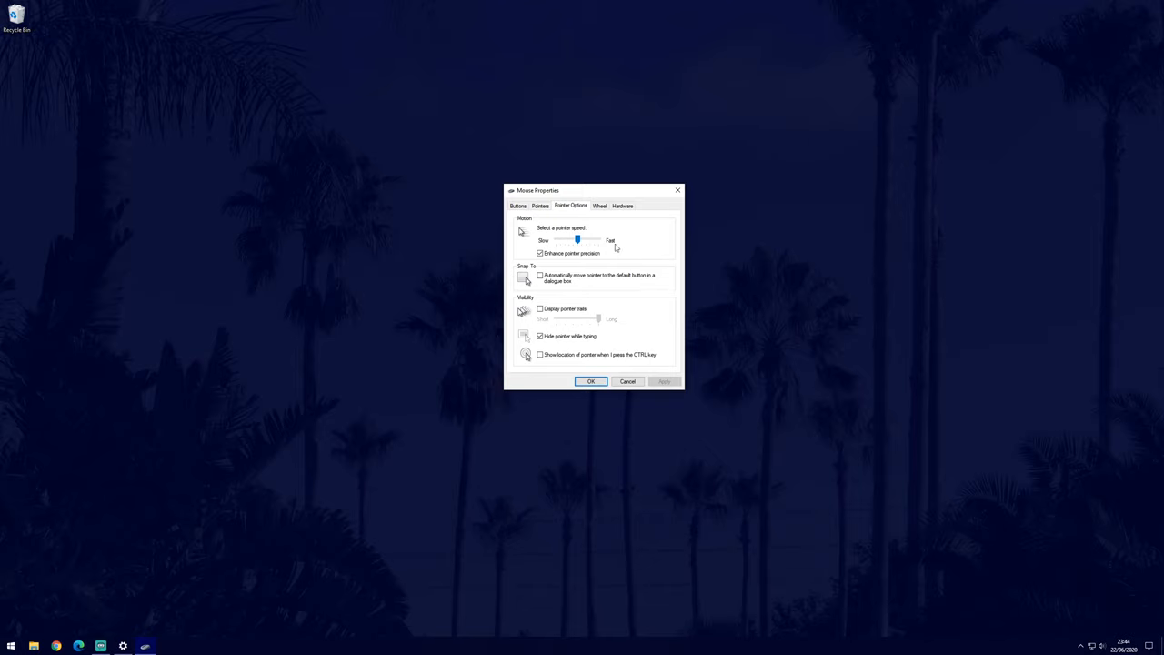
mouse_move(545, 311)
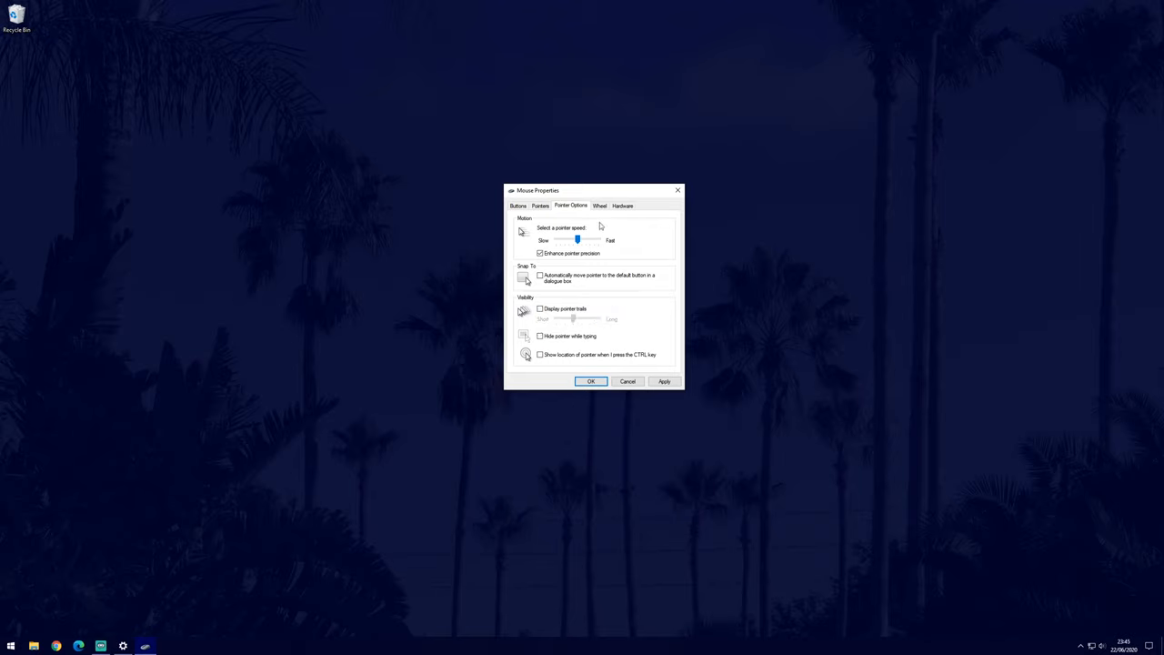
click(600, 204)
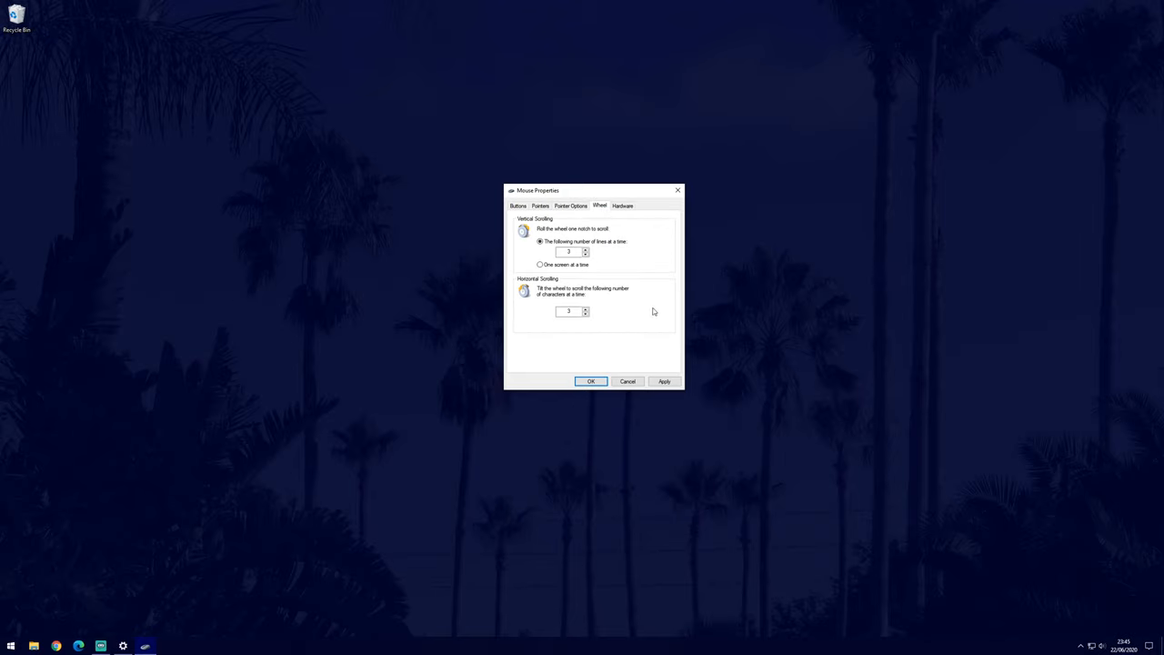
mouse_move(644, 336)
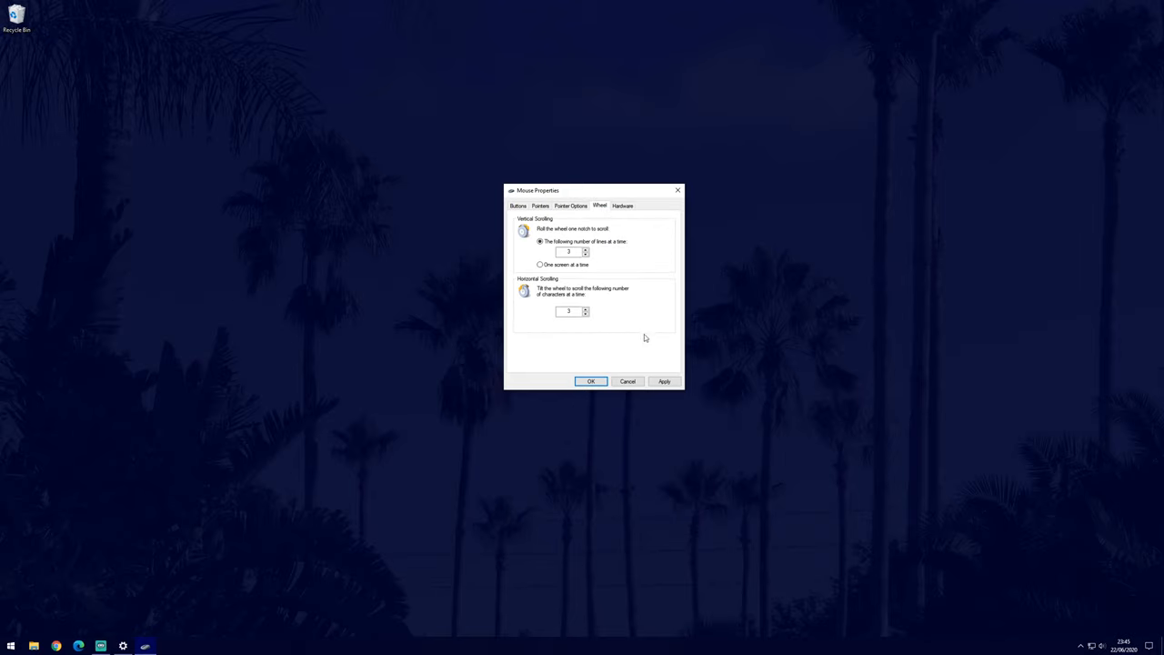
click(589, 382)
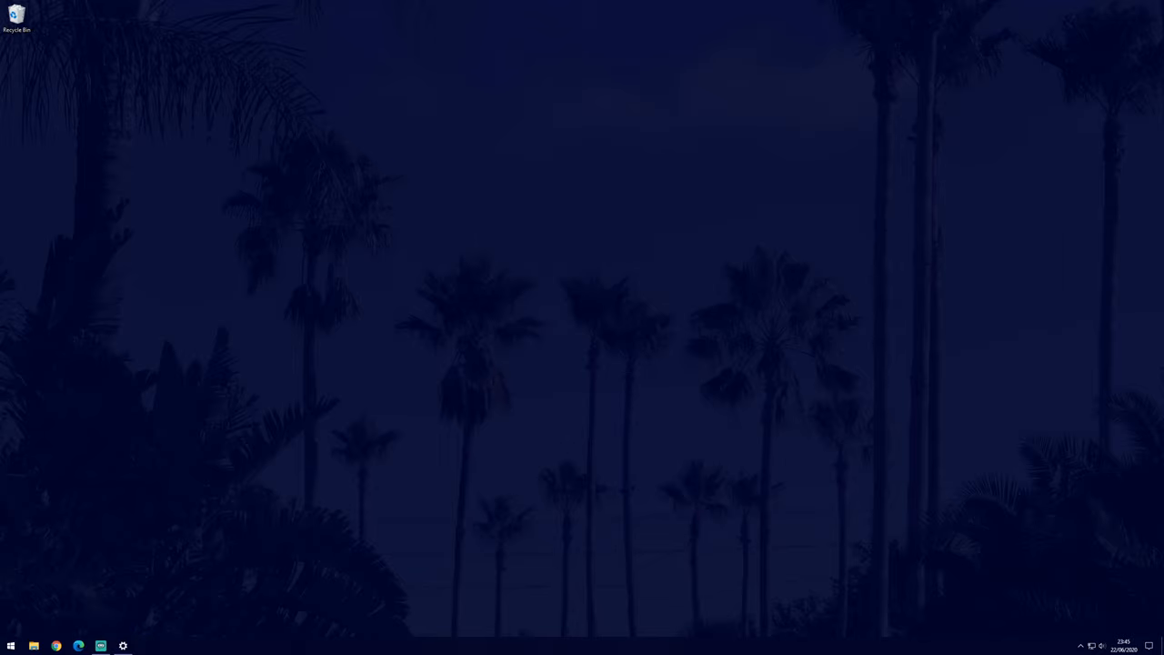